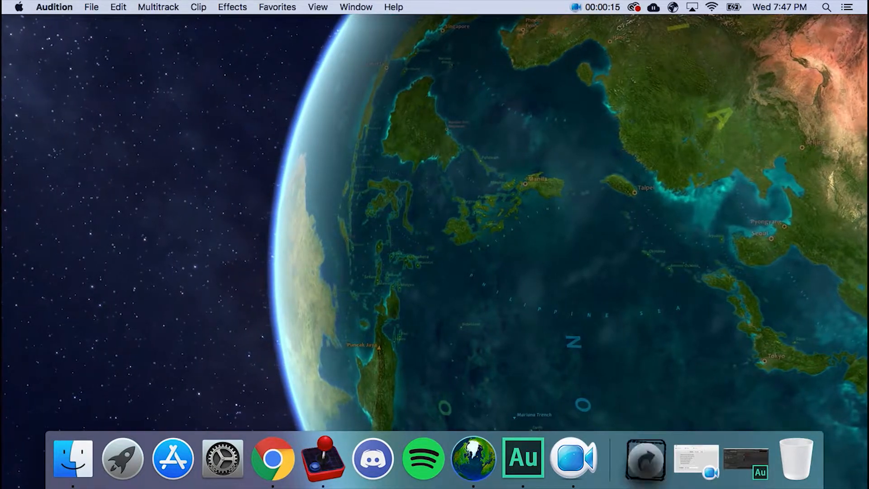
# Open the mounted Adobe Photoshop CS6 disk image window in Finder
pyautogui.click(645, 458)
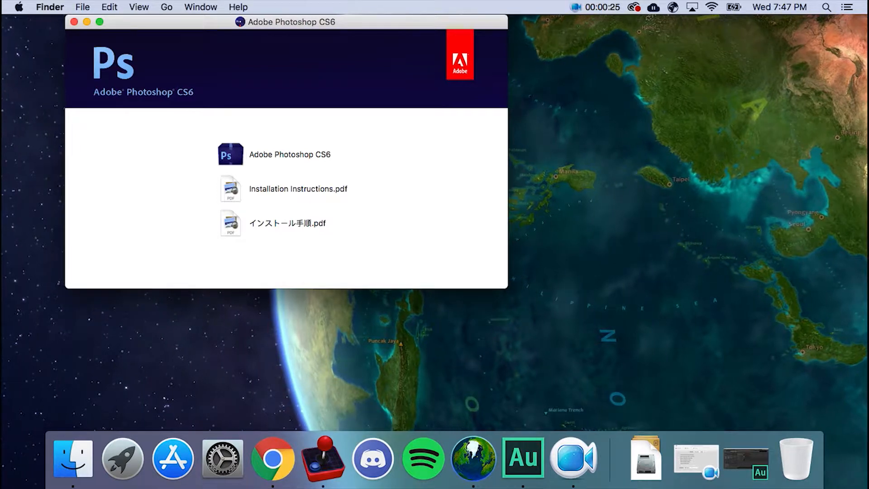
# Launch Install from the Adobe Photoshop CS6 folder, then quit after its initialization error
pyautogui.click(230, 153)
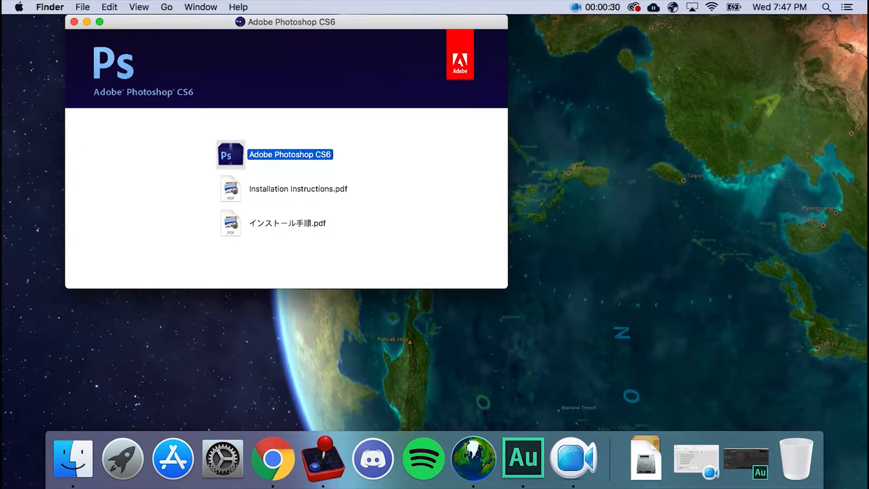
pyautogui.doubleClick(230, 154)
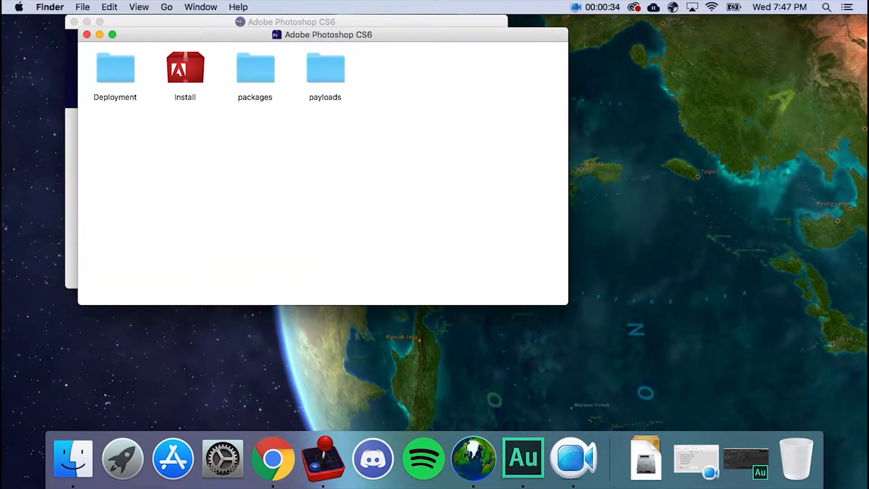
pyautogui.doubleClick(185, 68)
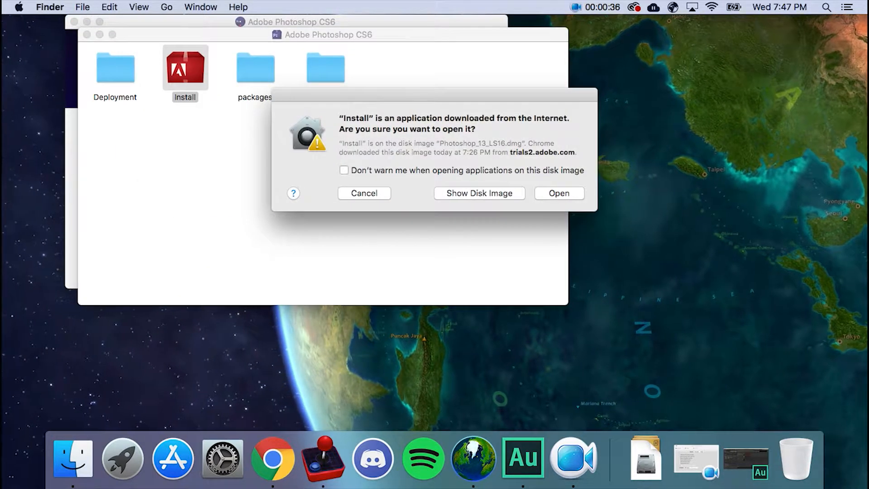
pyautogui.click(557, 193)
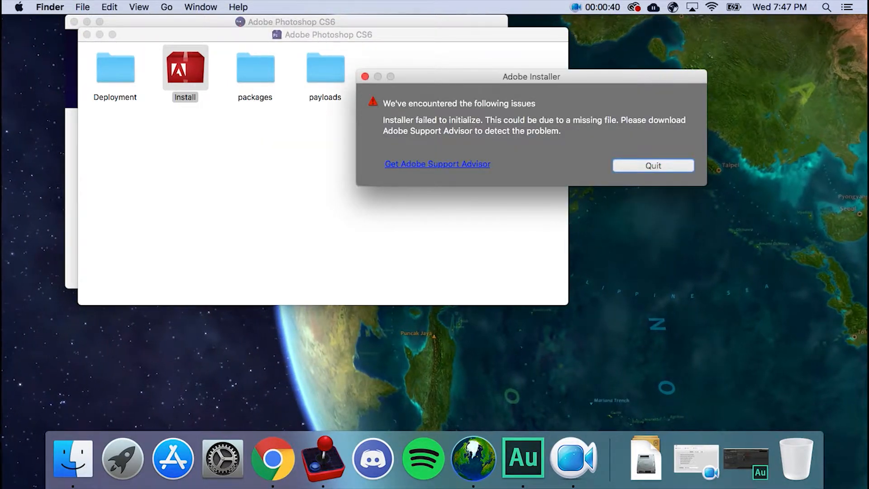
pyautogui.click(652, 165)
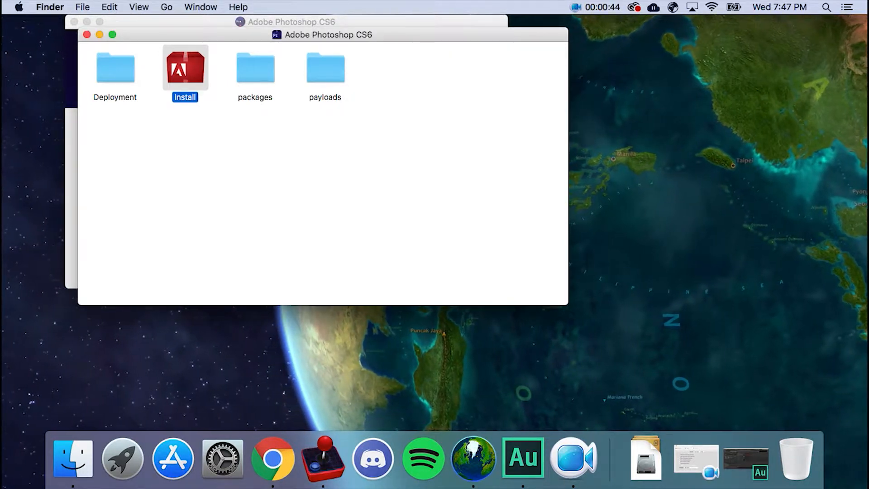
# Browse into the Install package's Contents/MacOS folder via Show Package Contents
pyautogui.rightClick(185, 67)
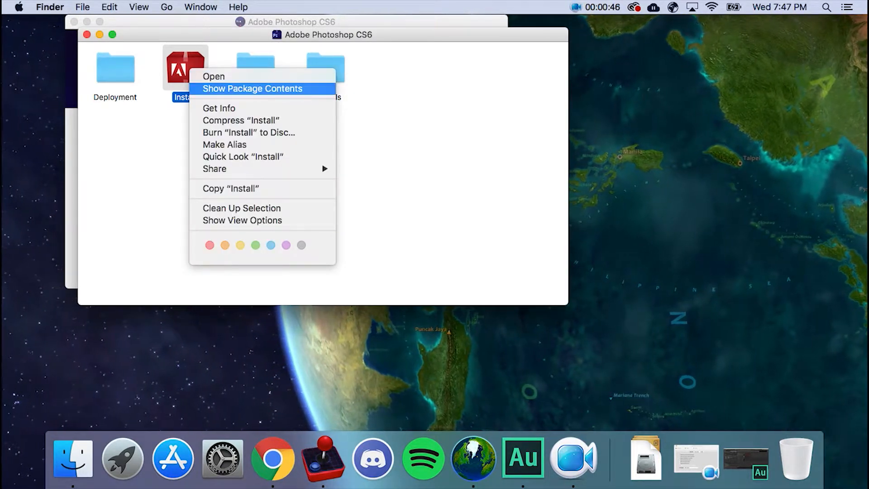
pyautogui.click(252, 89)
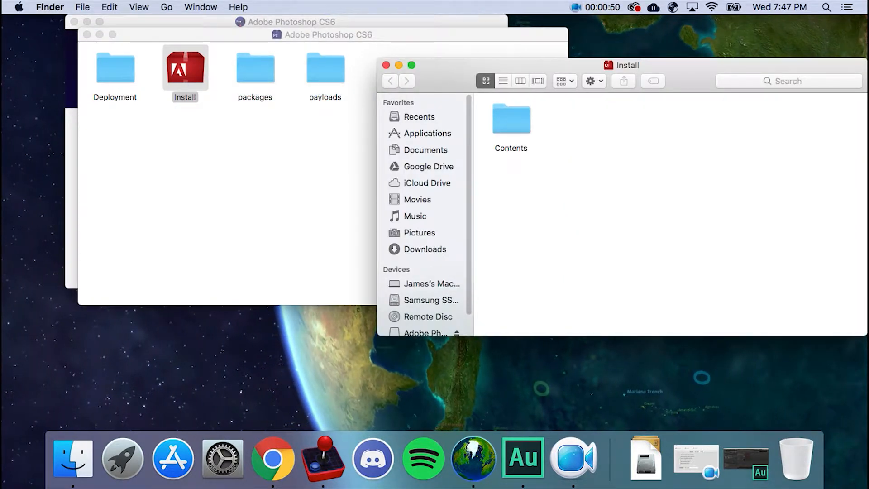
pyautogui.doubleClick(511, 117)
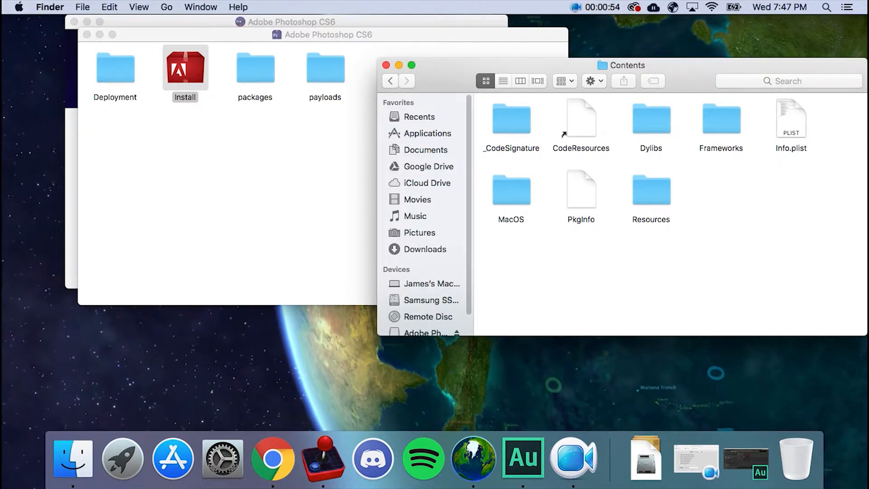
pyautogui.doubleClick(511, 116)
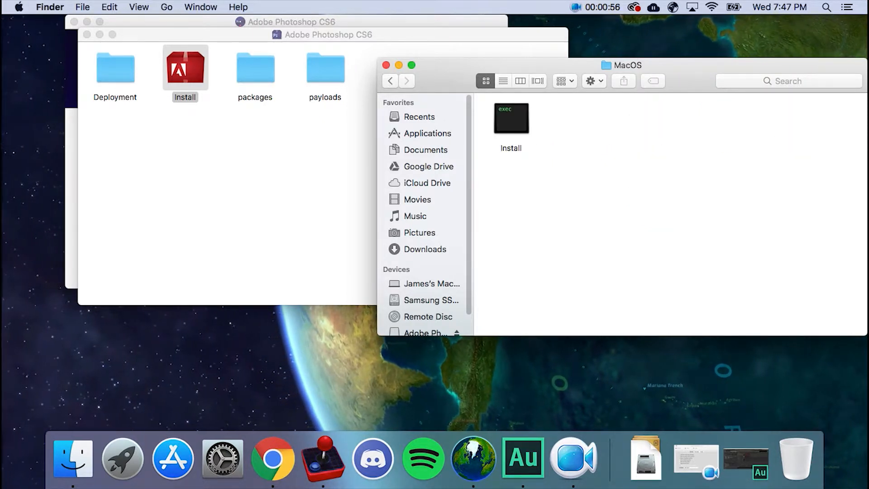
# Run the Install executable and confirm opening the downloaded Unix application
pyautogui.click(511, 116)
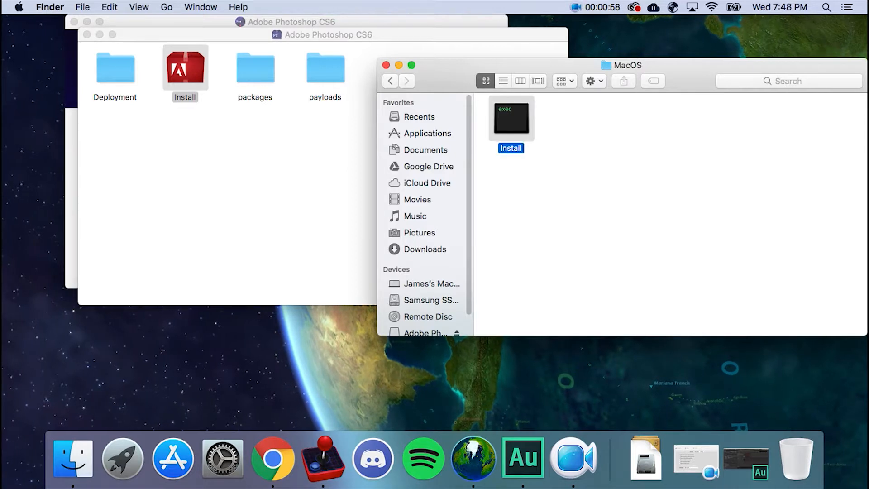
pyautogui.doubleClick(511, 117)
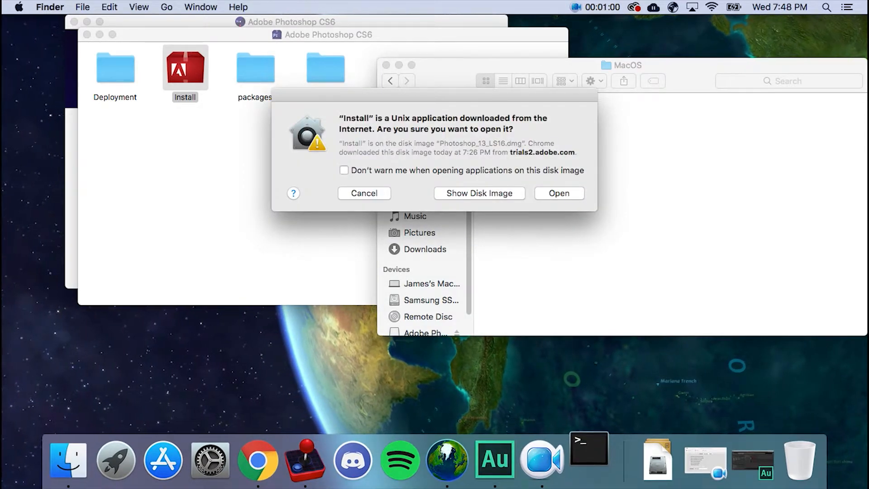
pyautogui.click(557, 193)
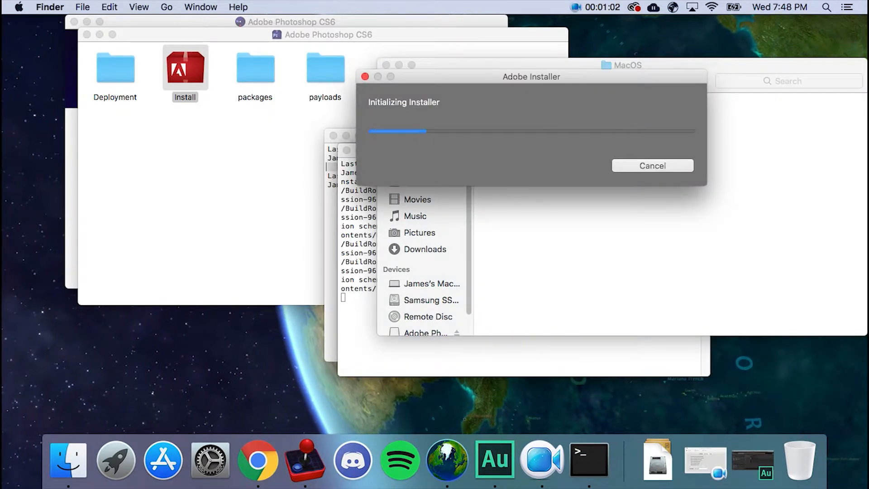